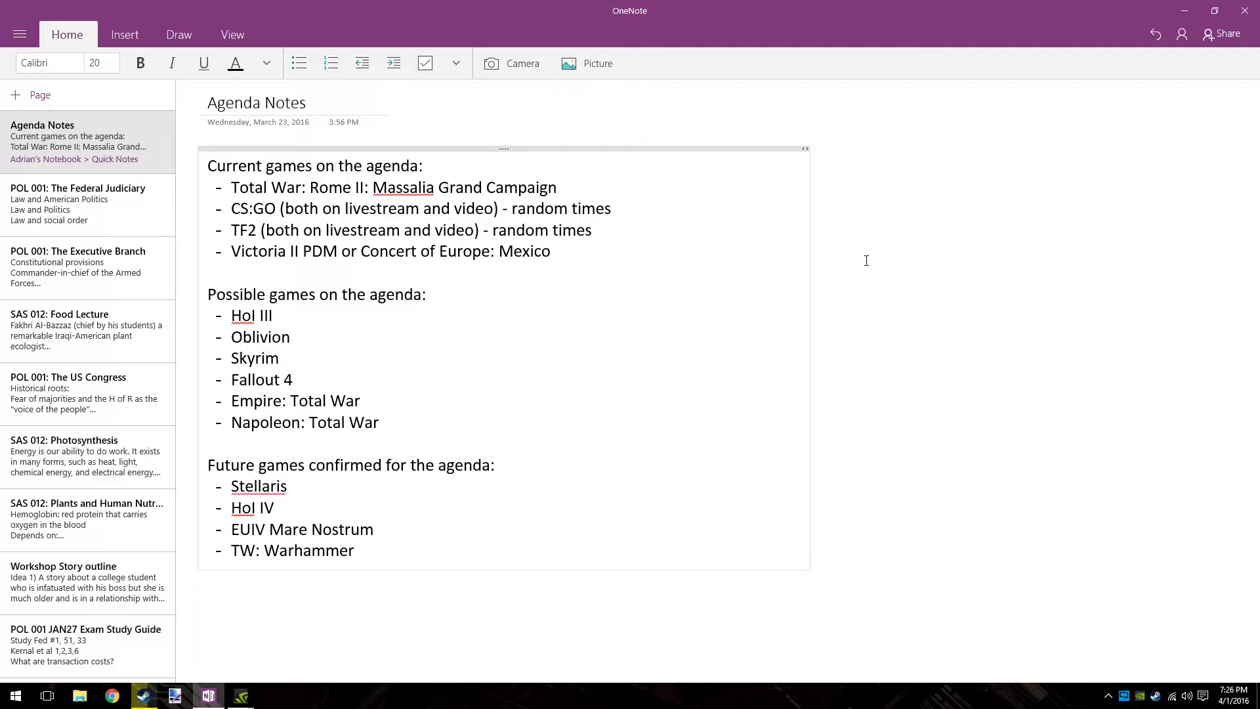
pyautogui.click(373, 529)
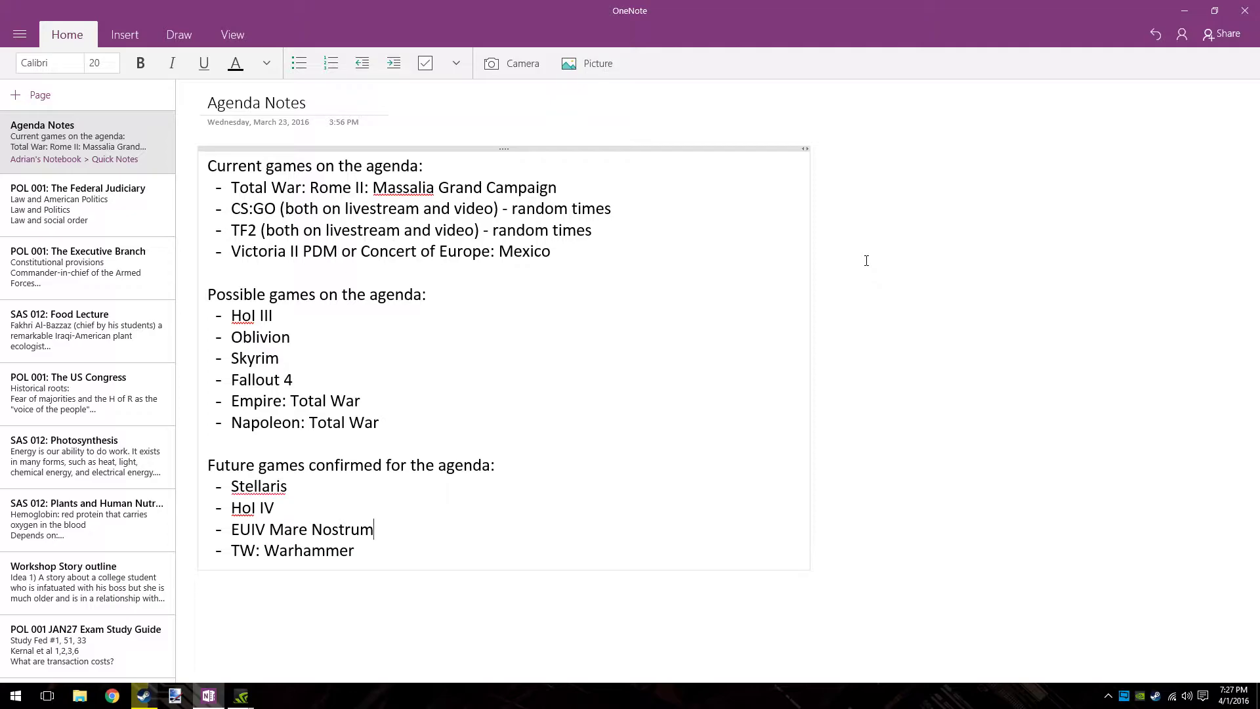
pyautogui.moveTo(1134, 492)
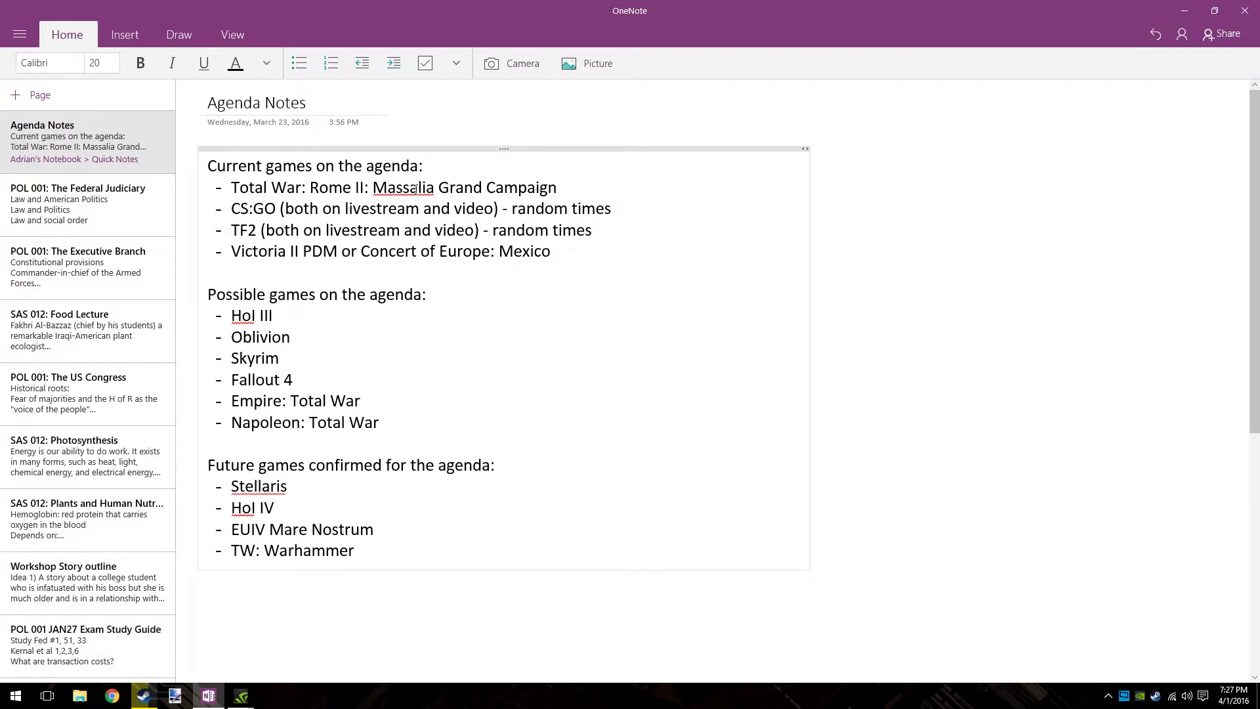
pyautogui.click(372, 529)
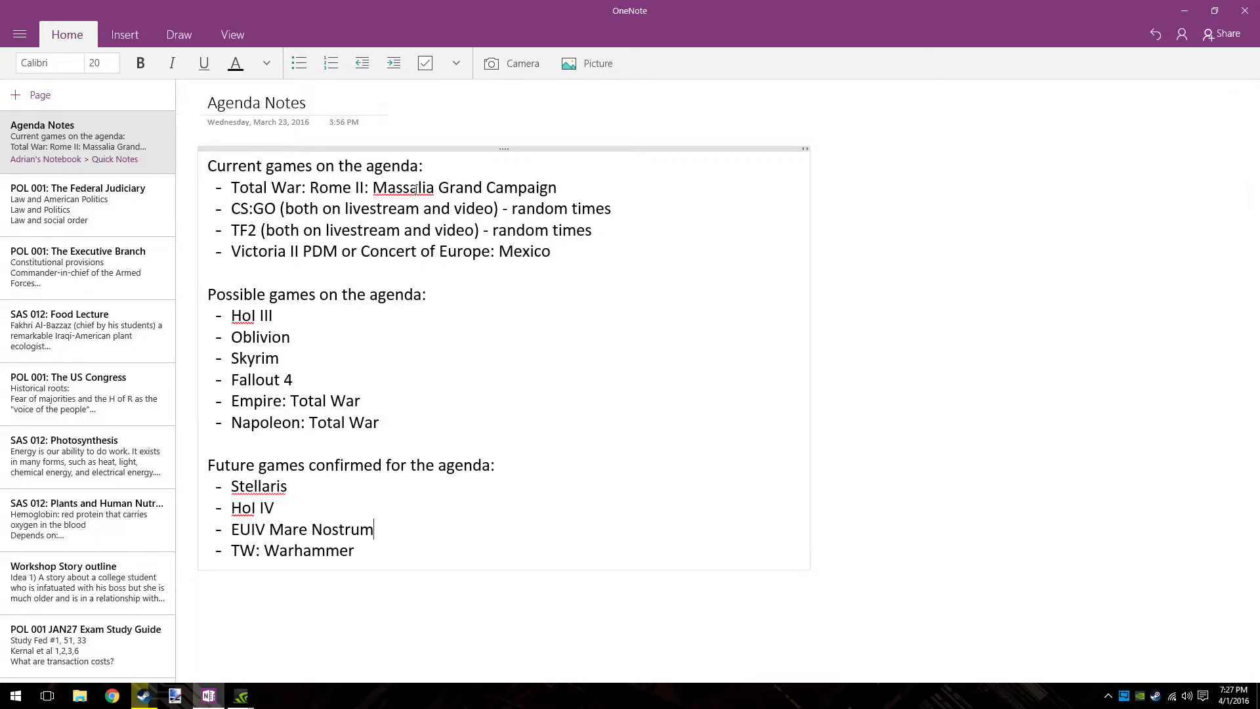
pyautogui.moveTo(897, 382)
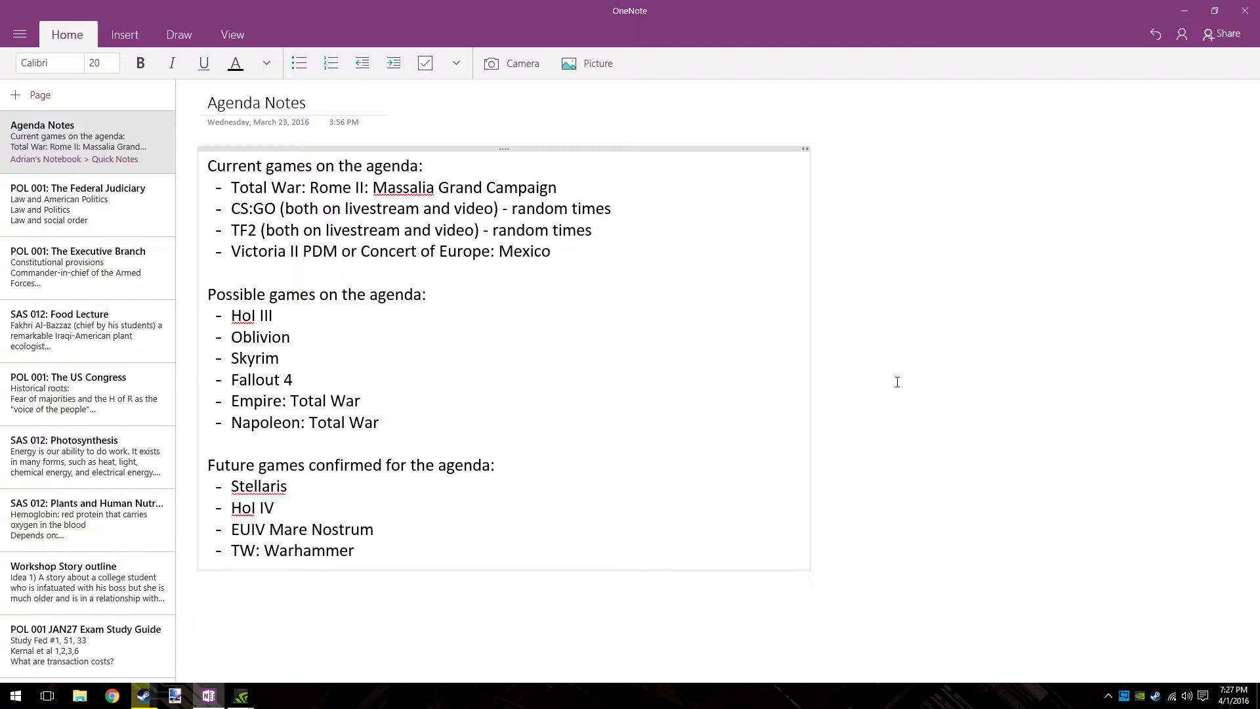
pyautogui.click(371, 529)
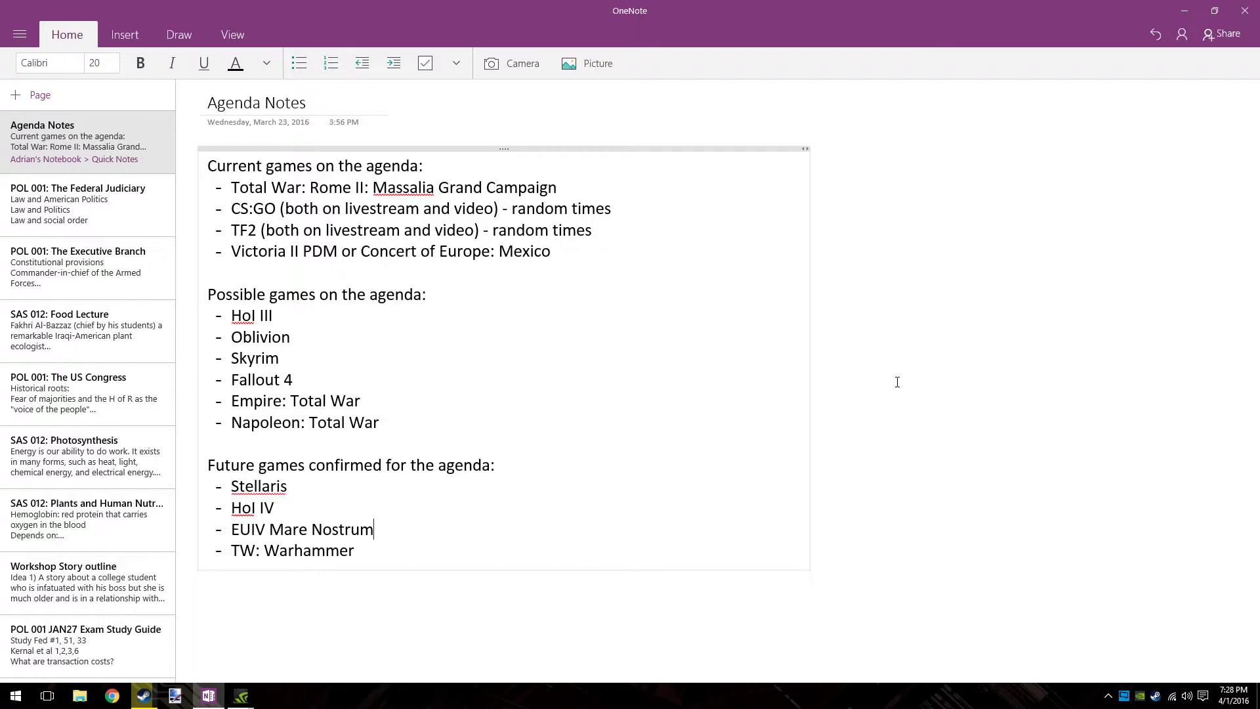
pyautogui.moveTo(379, 208)
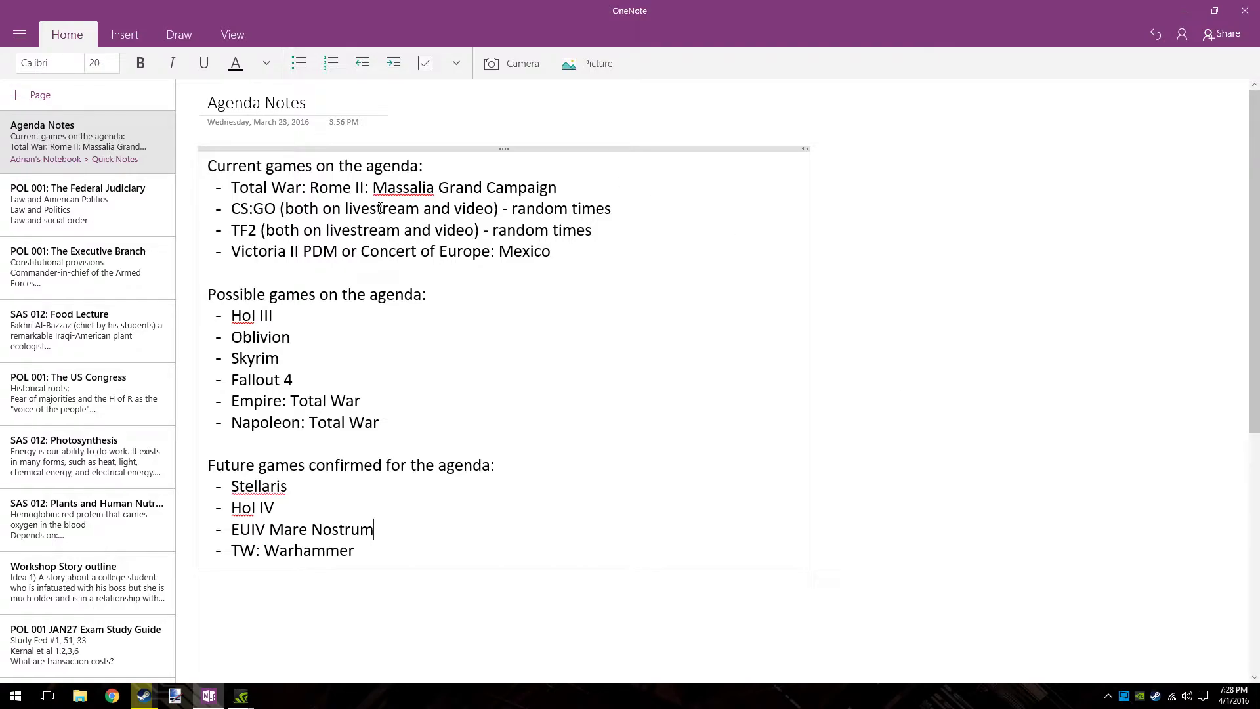
pyautogui.doubleClick(245, 208)
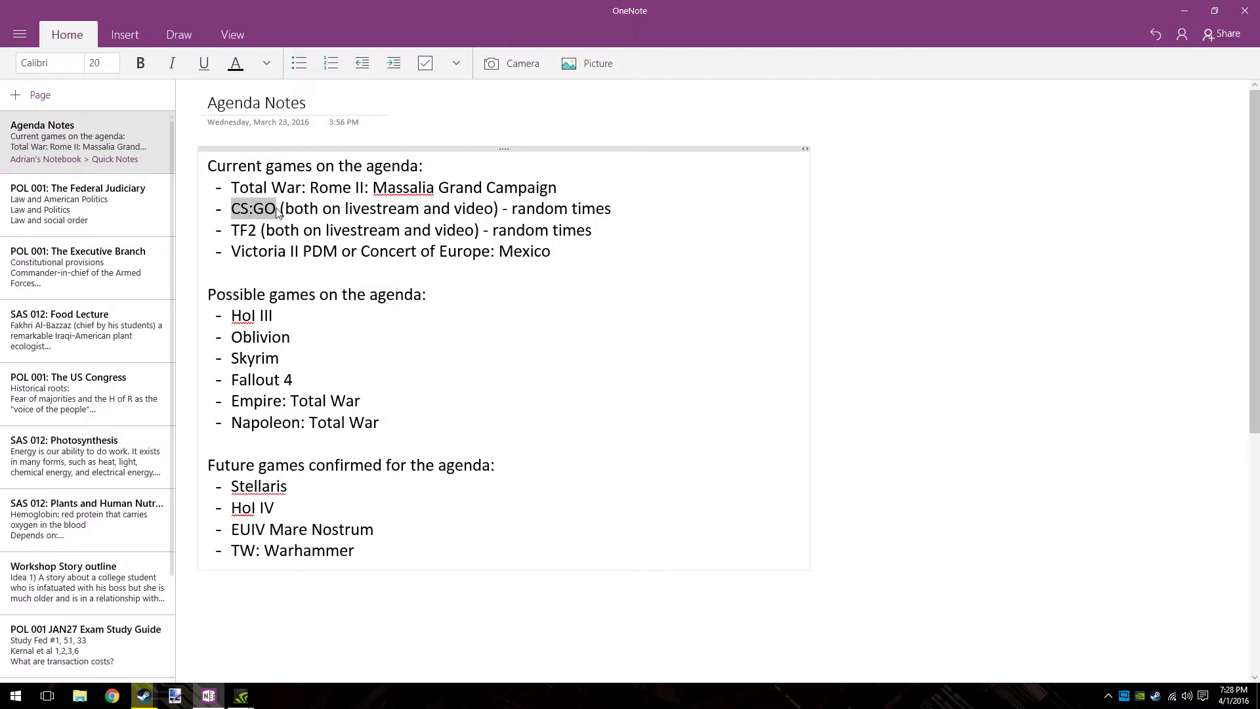
pyautogui.click(419, 214)
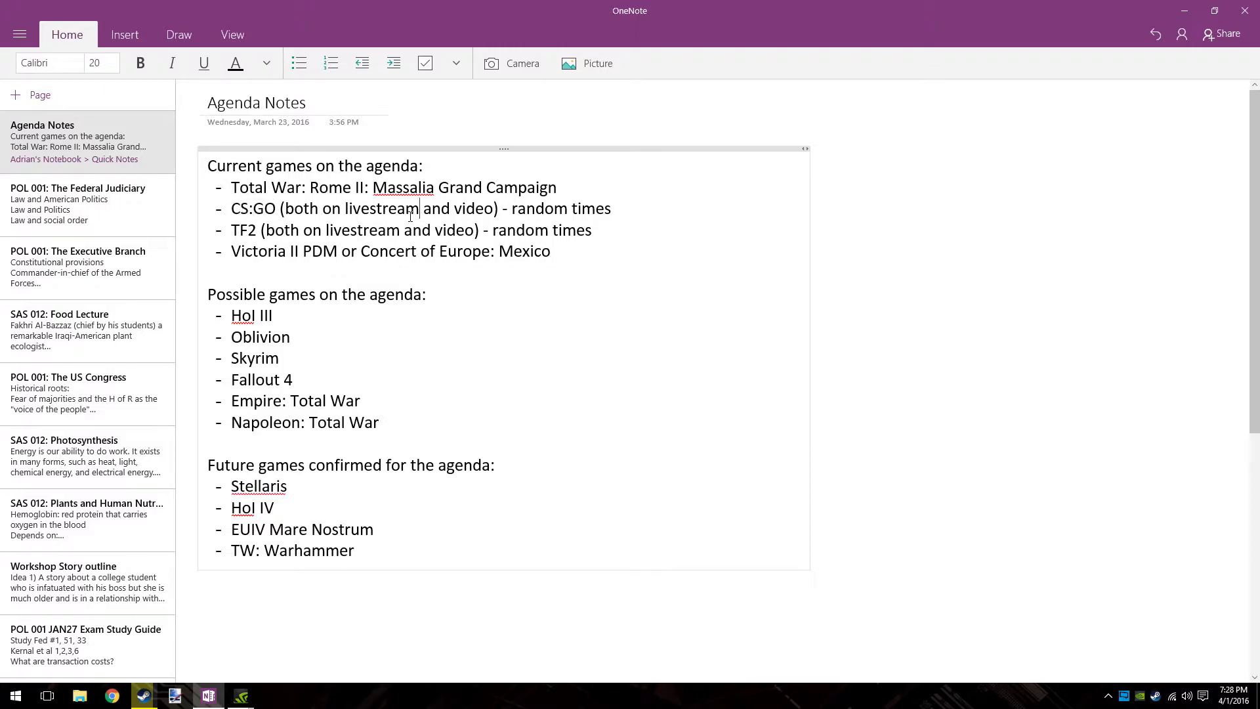
pyautogui.doubleClick(382, 209)
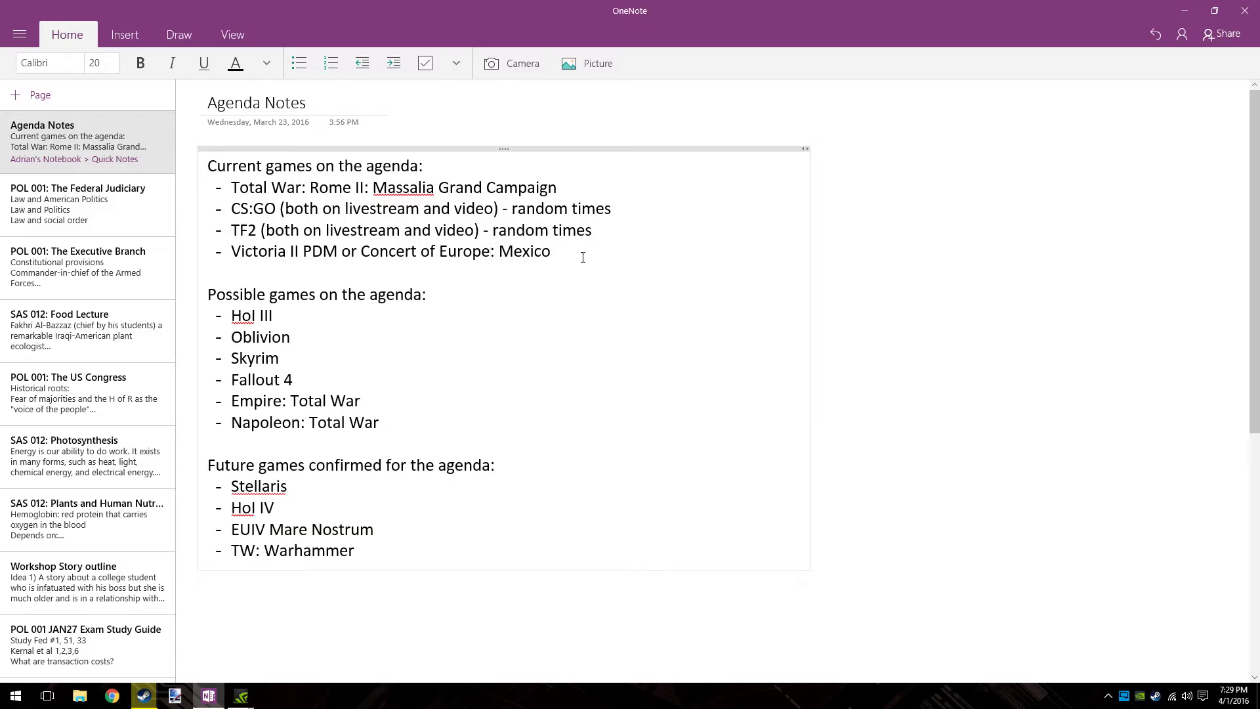
pyautogui.click(554, 251)
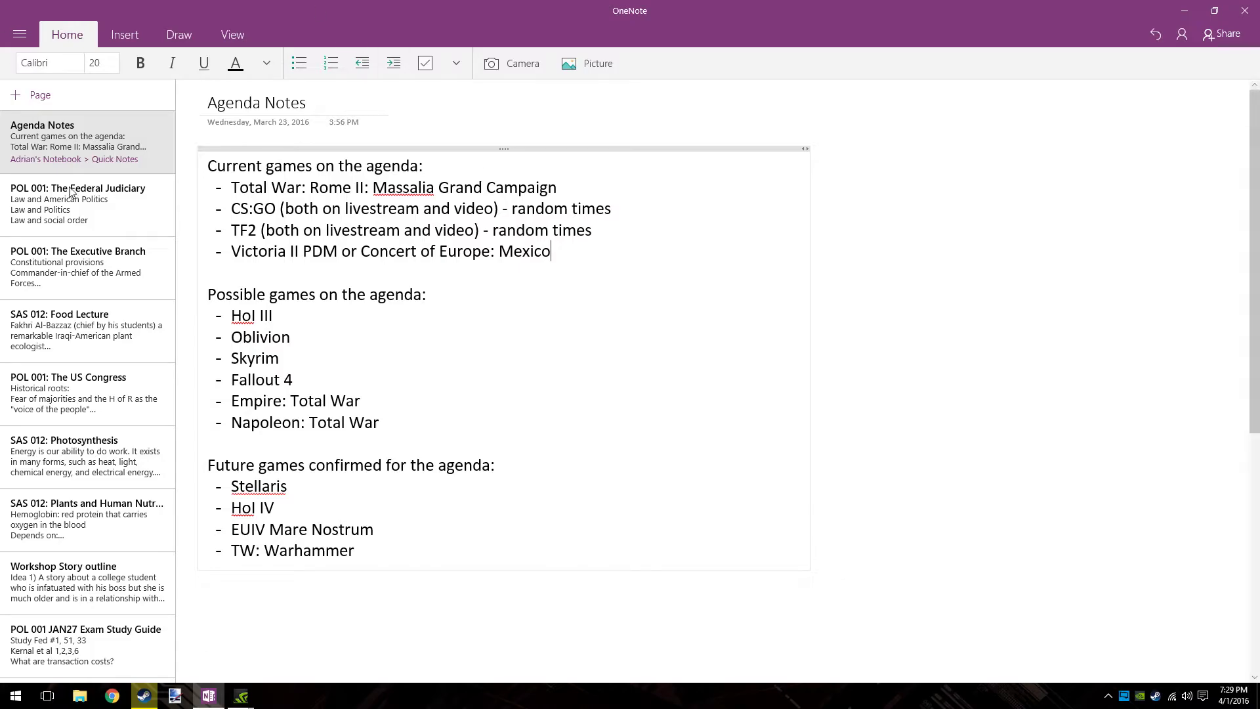
pyautogui.doubleClick(263, 250)
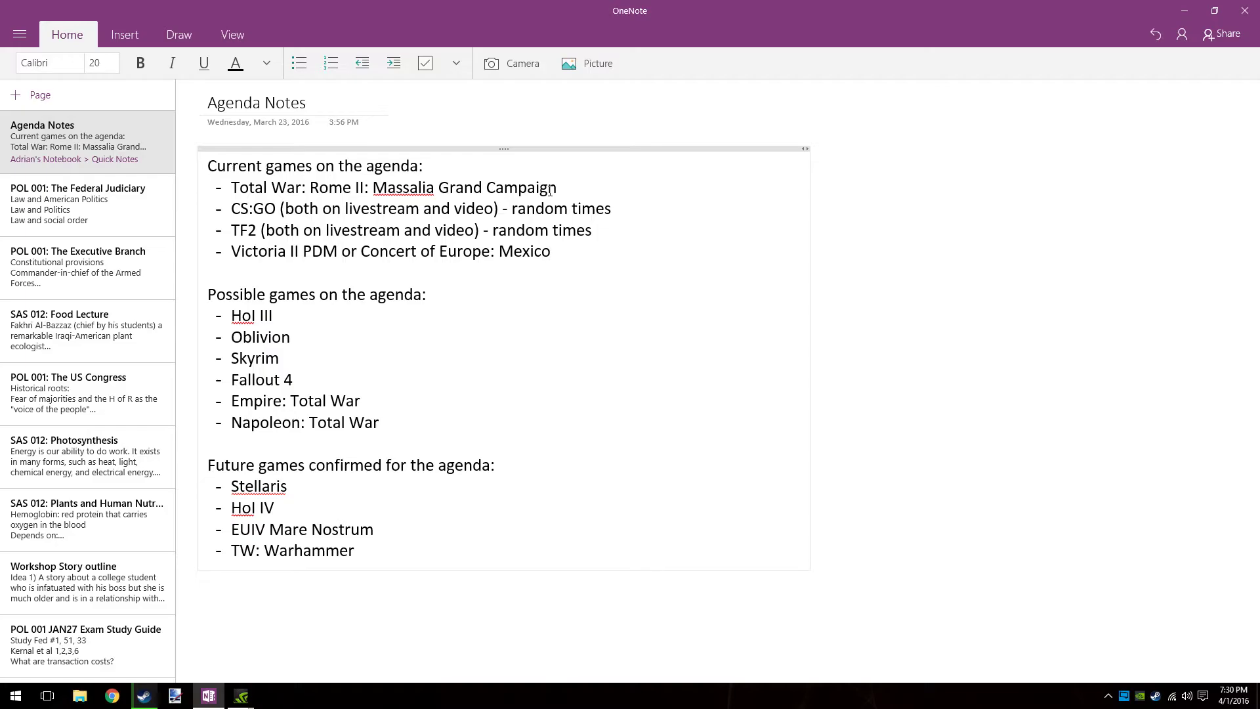
pyautogui.click(549, 251)
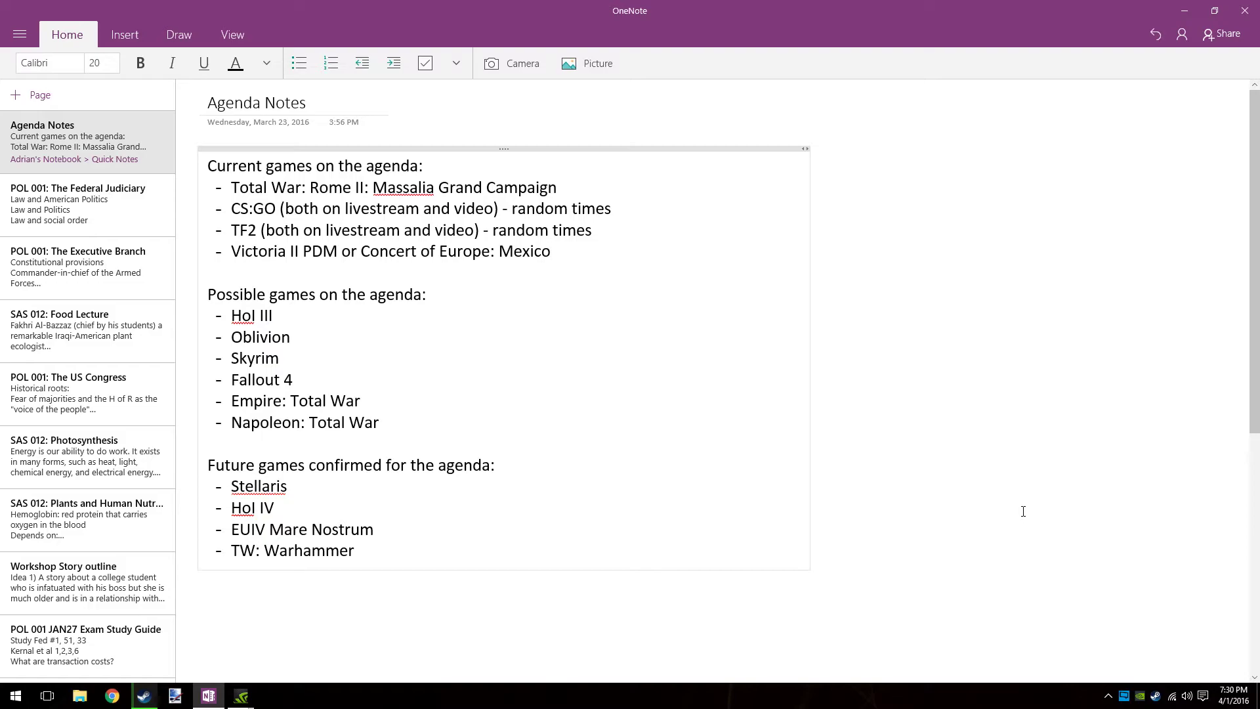
pyautogui.click(551, 251)
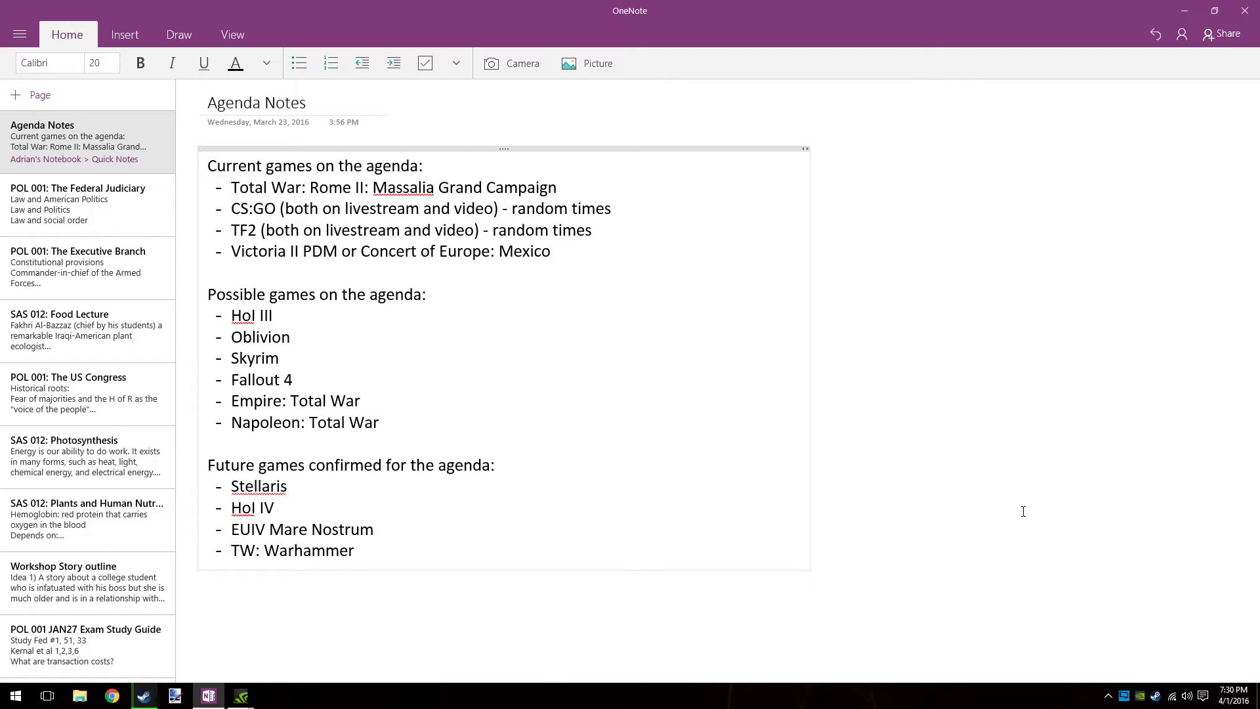
pyautogui.click(550, 250)
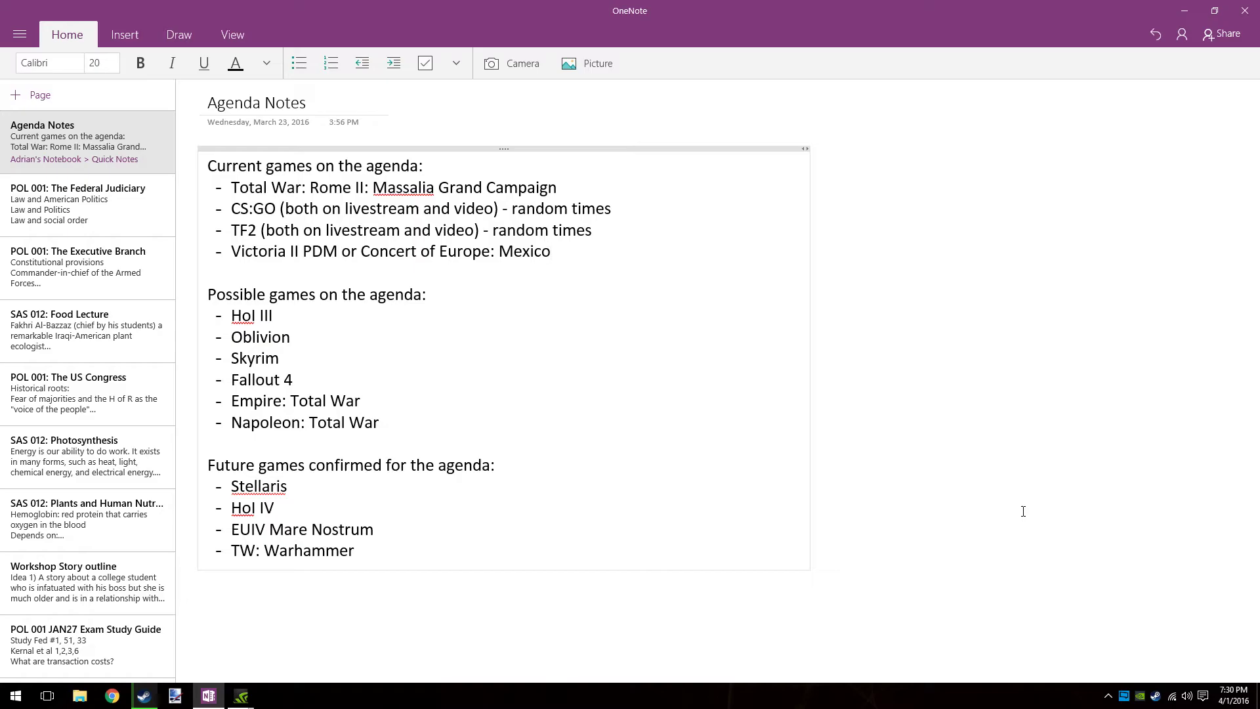
pyautogui.click(553, 251)
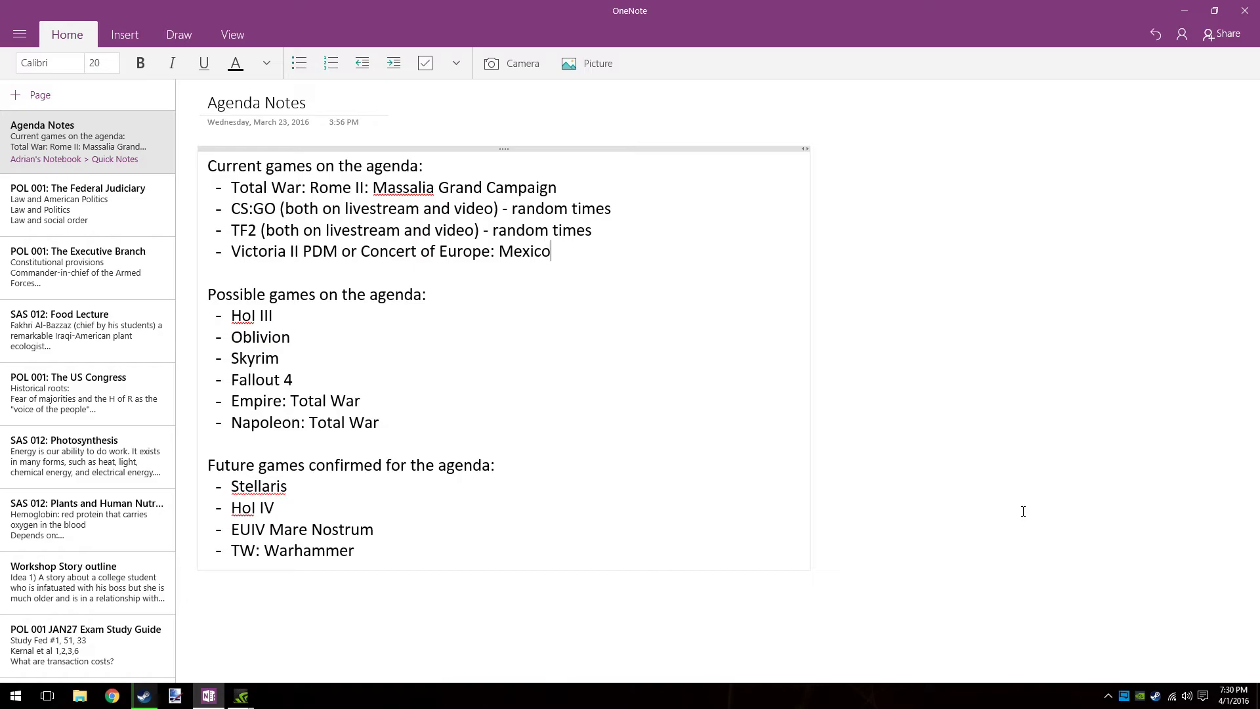
pyautogui.moveTo(975, 371)
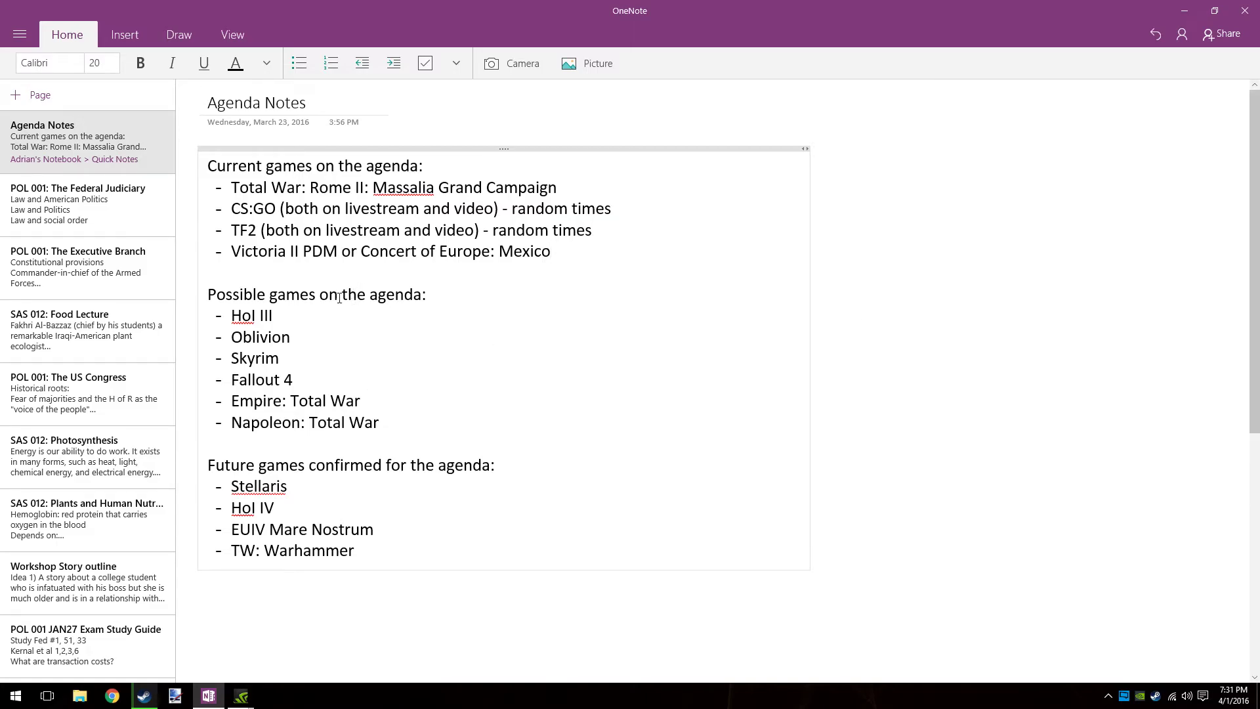
pyautogui.doubleClick(252, 315)
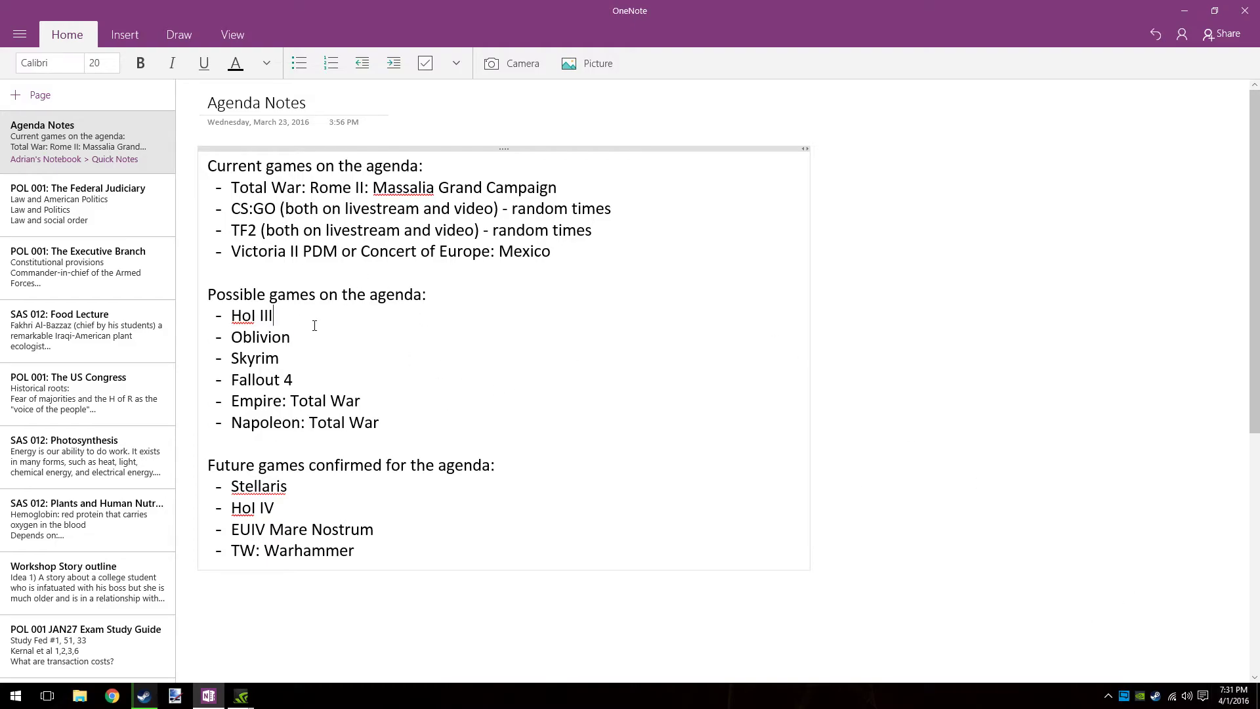
pyautogui.doubleClick(260, 337)
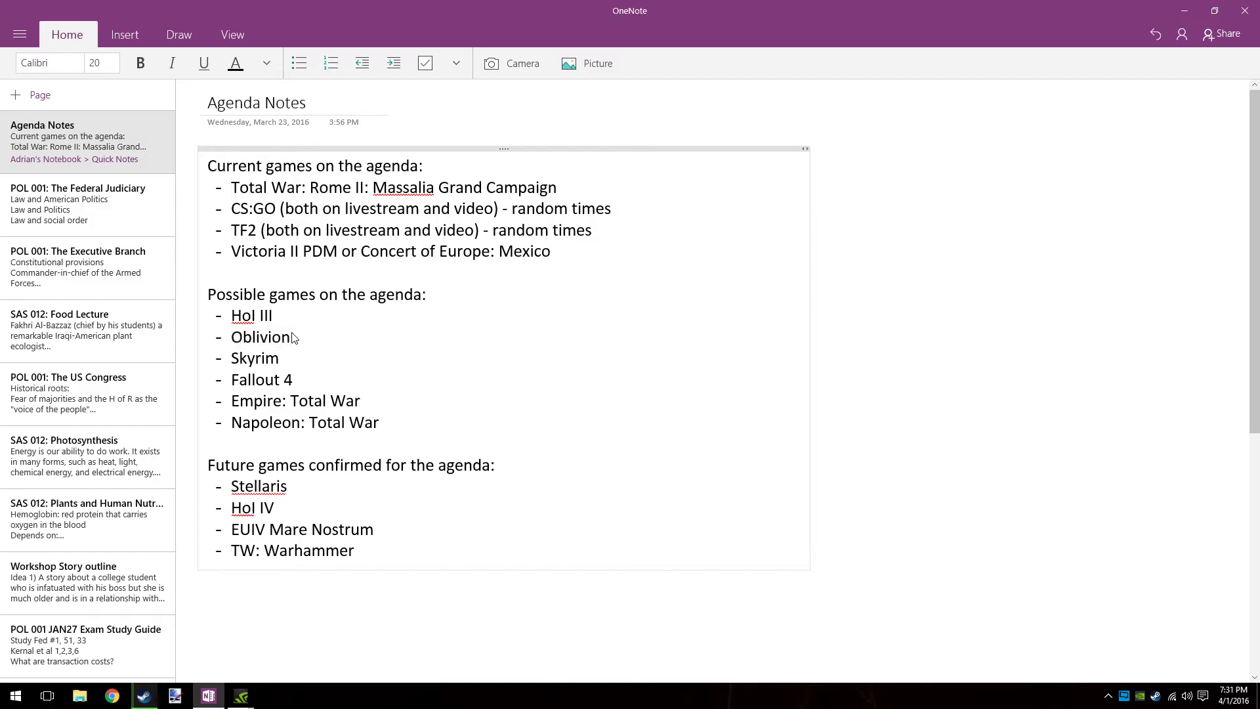
pyautogui.doubleClick(259, 336)
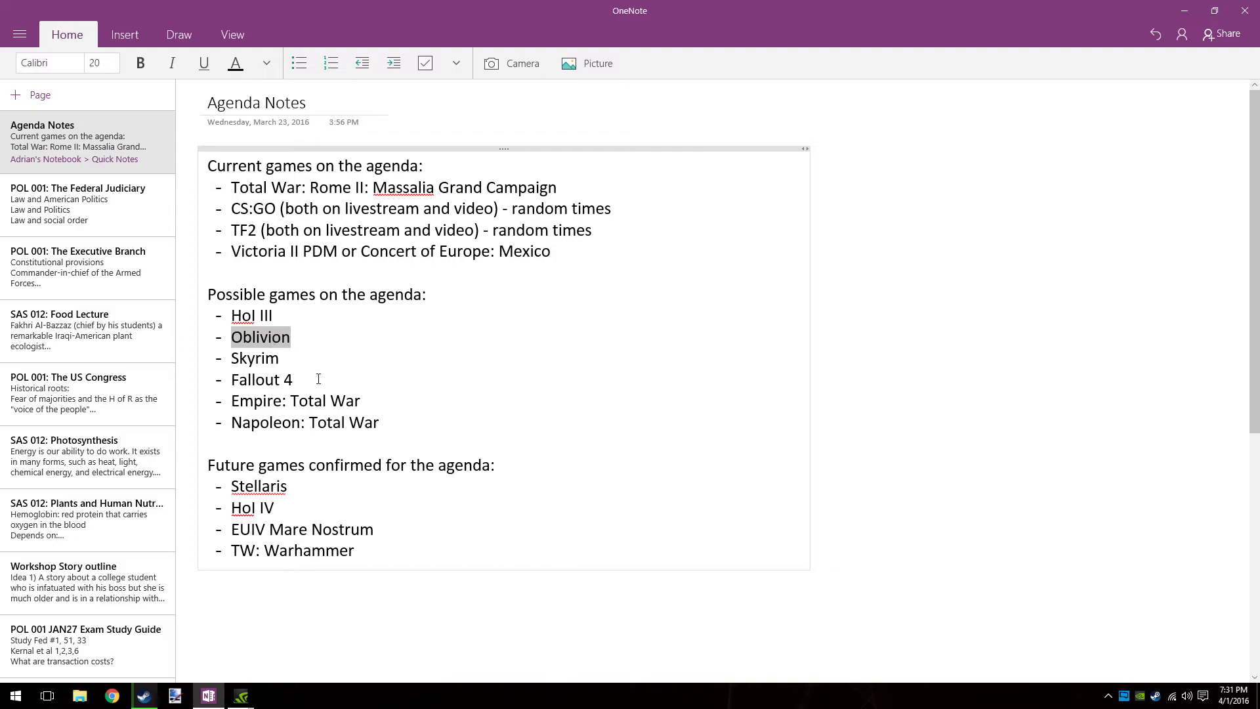
pyautogui.moveTo(260, 336); pyautogui.dragTo(291, 380)
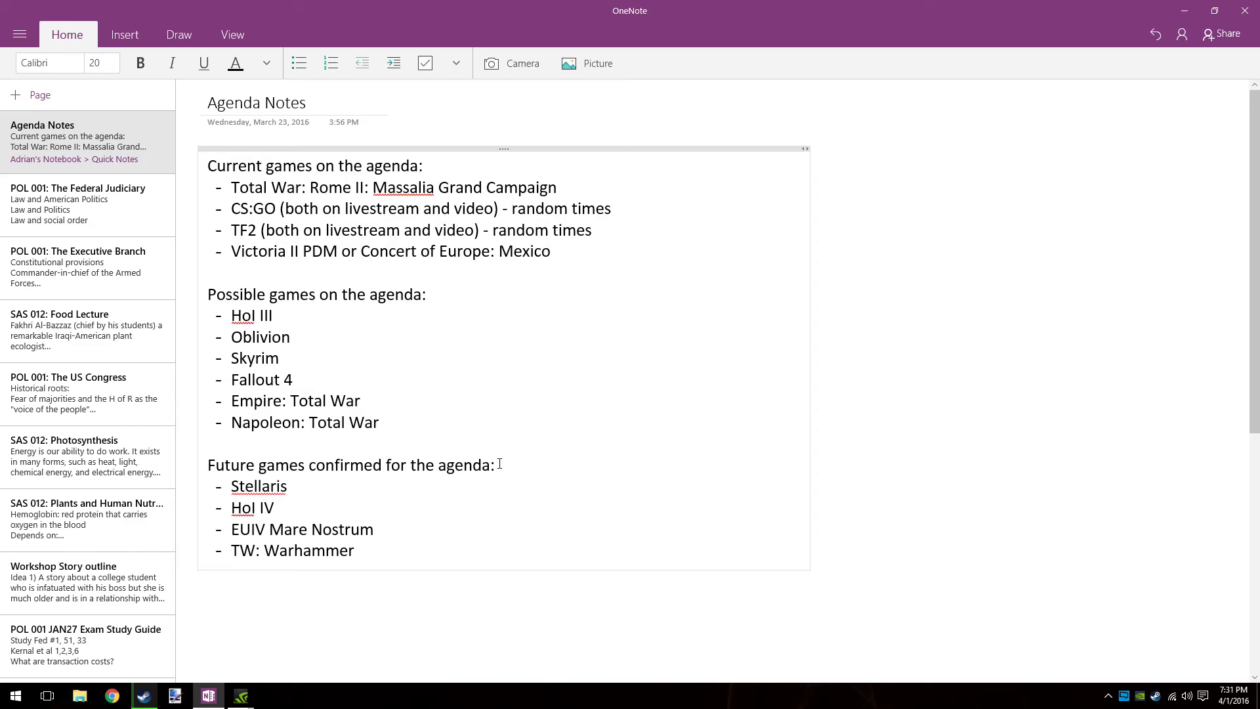
pyautogui.doubleClick(259, 485)
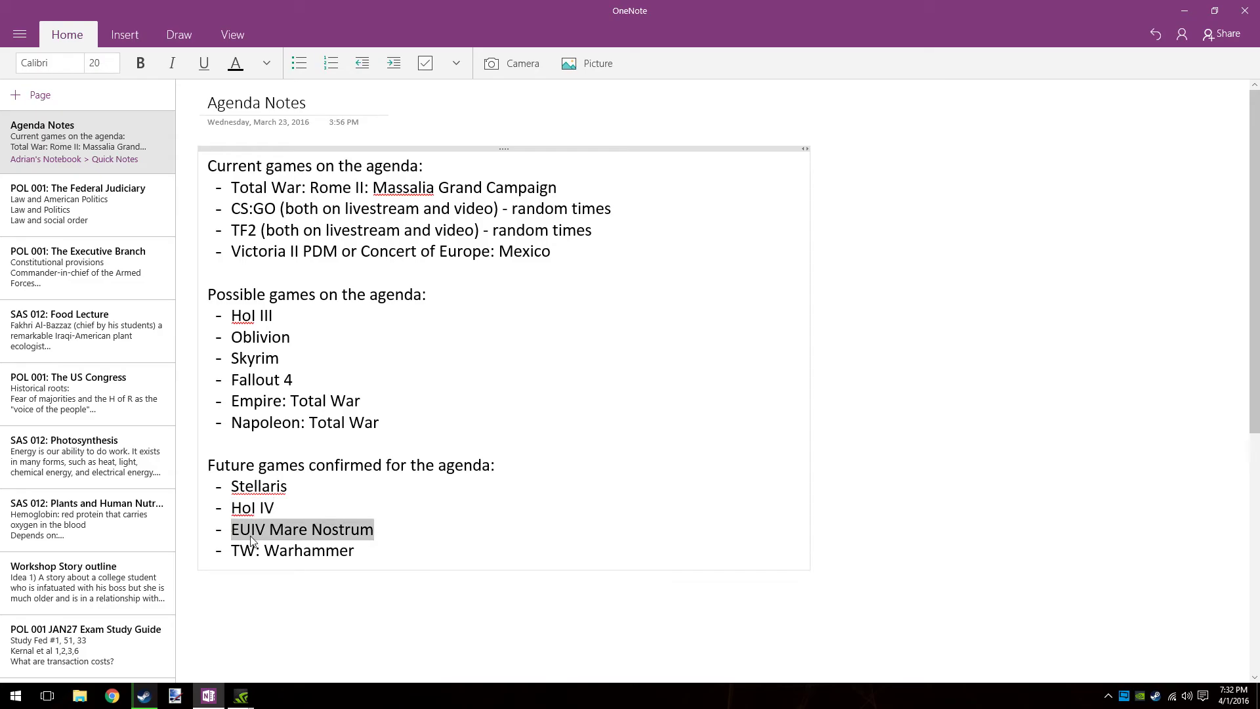
pyautogui.moveTo(269, 532)
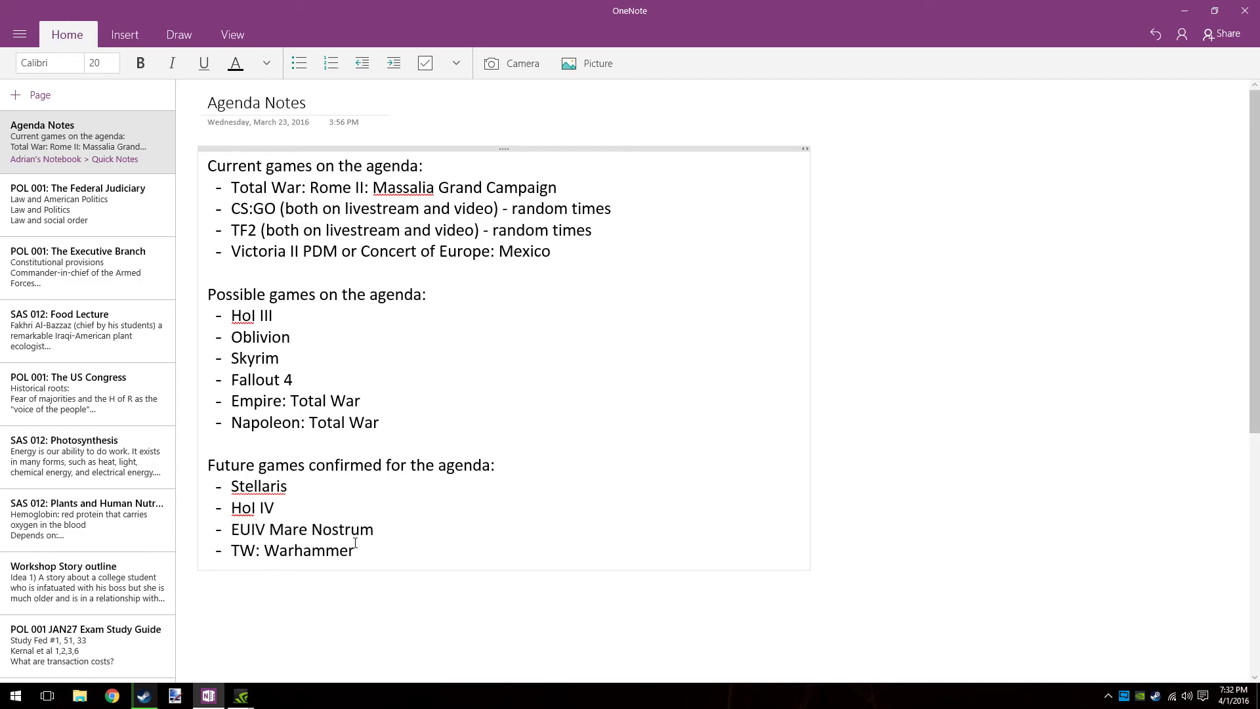
pyautogui.tripleClick(293, 550)
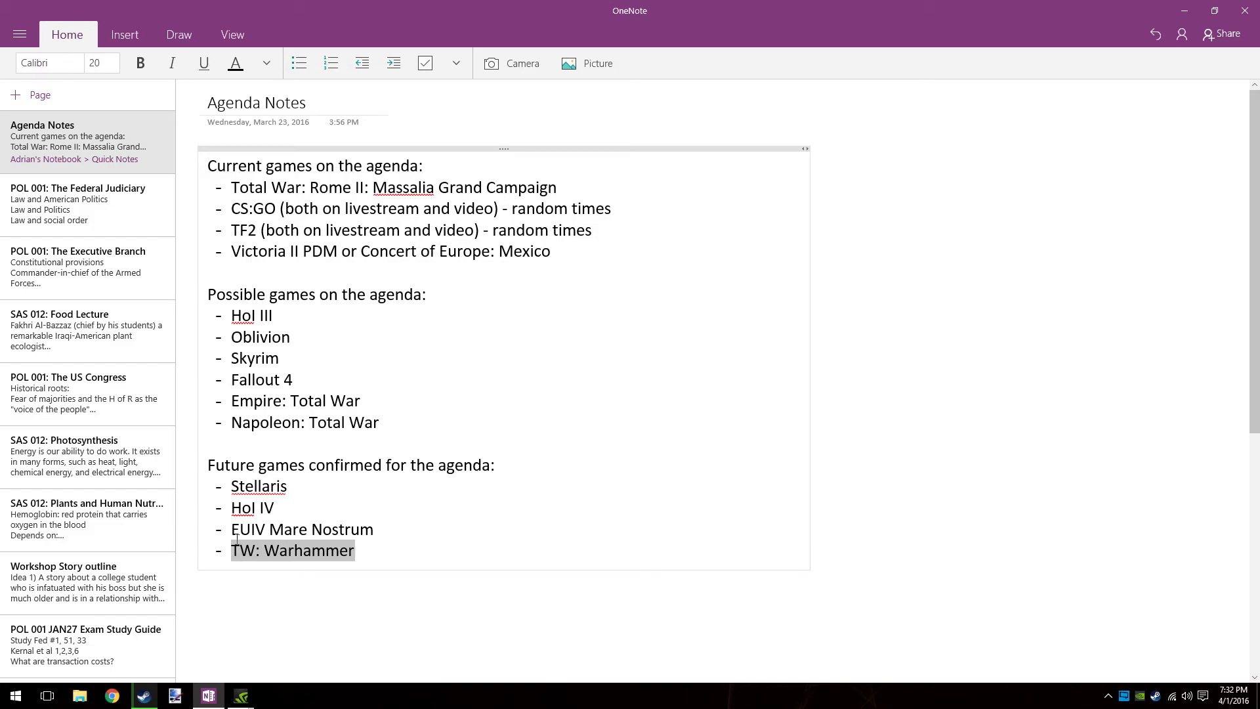